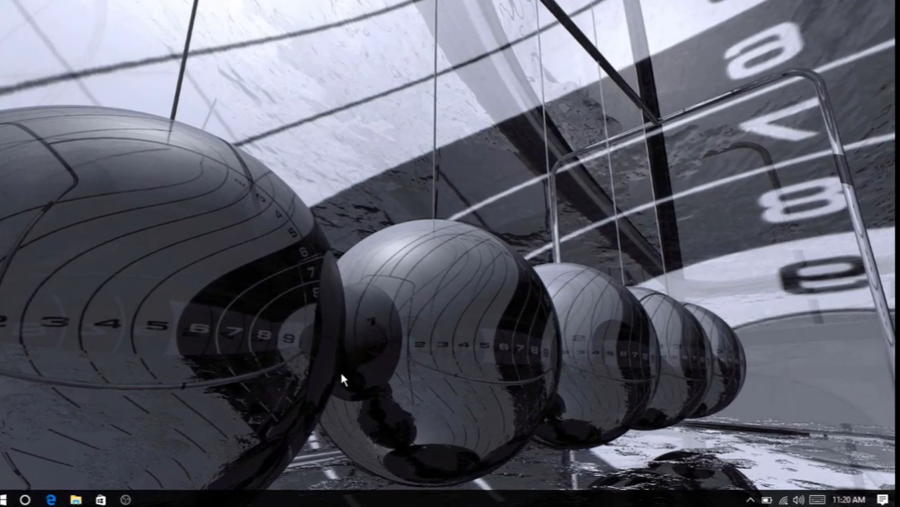
pyautogui.moveTo(193, 366)
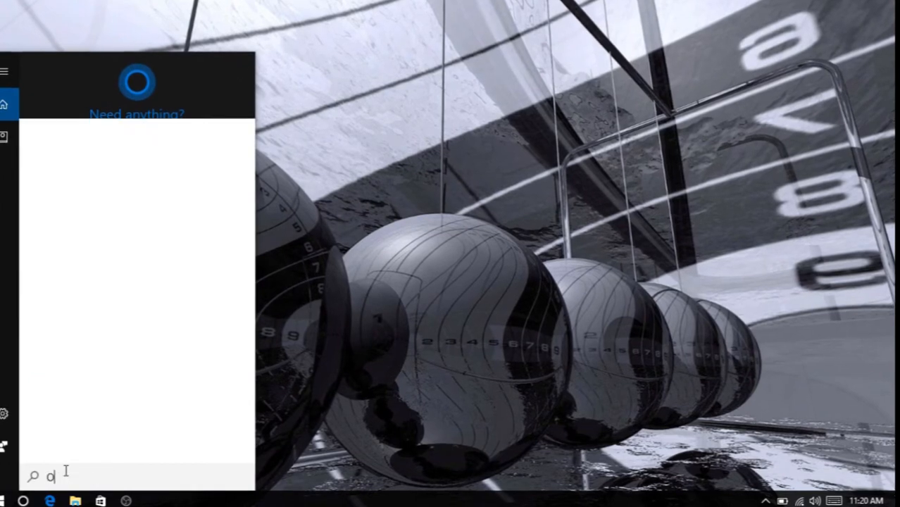
# Step: Type 'ONE' into the taskbar search box to find OneDrive
pyautogui.write('ONE')
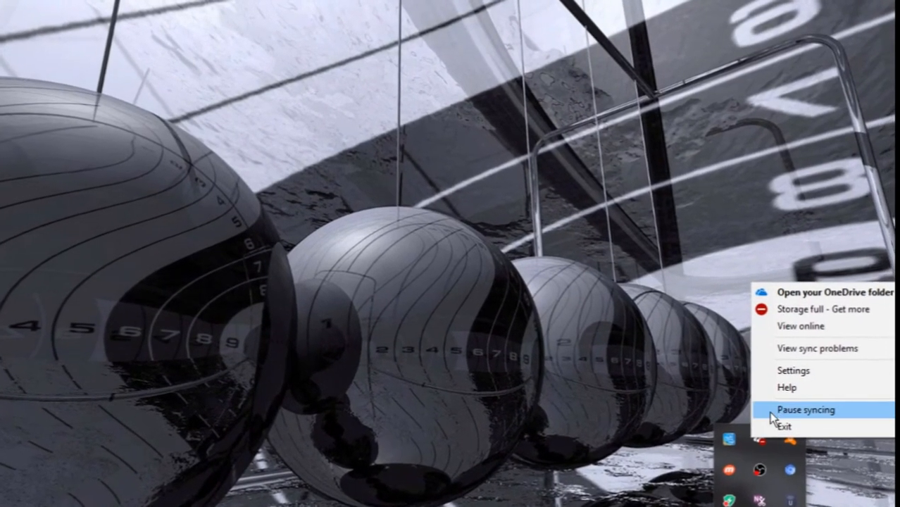
# Step: In OneDrive settings, enable 'Let me use OneDrive to fetch any of my files on this PC'
pyautogui.click(793, 370)
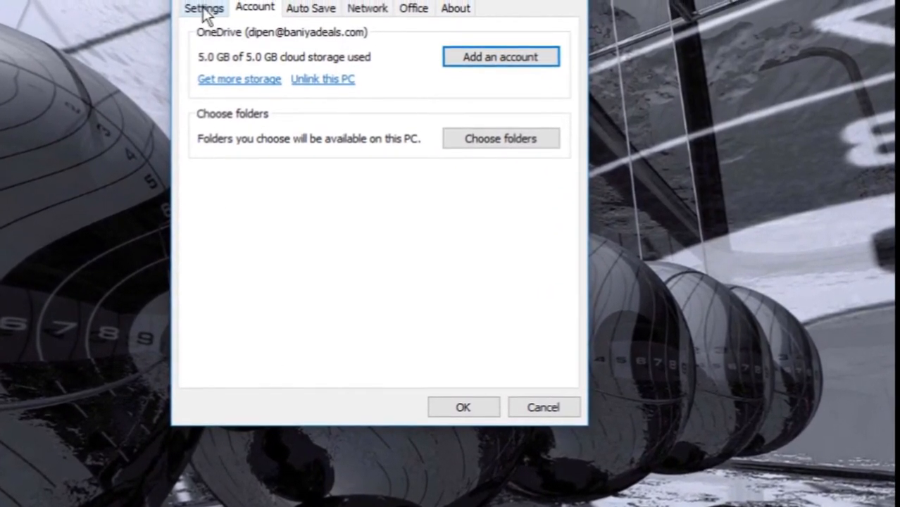
pyautogui.click(203, 9)
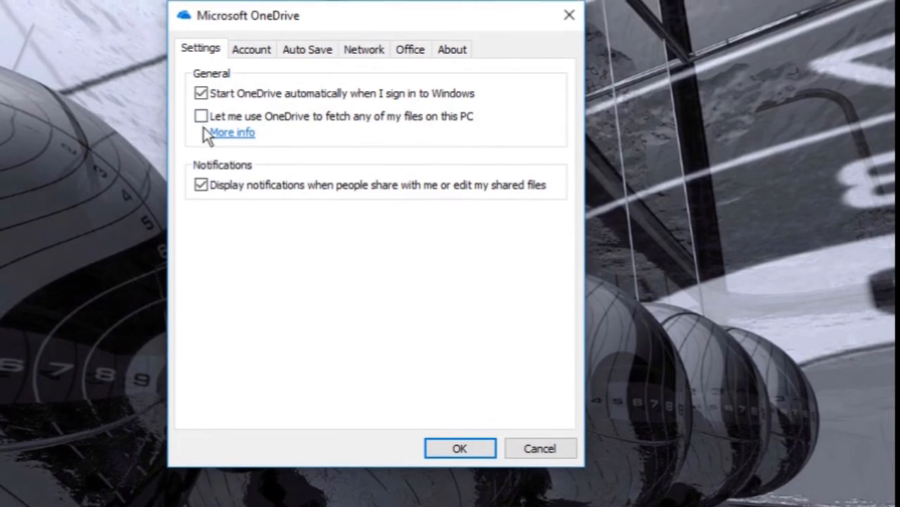
pyautogui.click(200, 116)
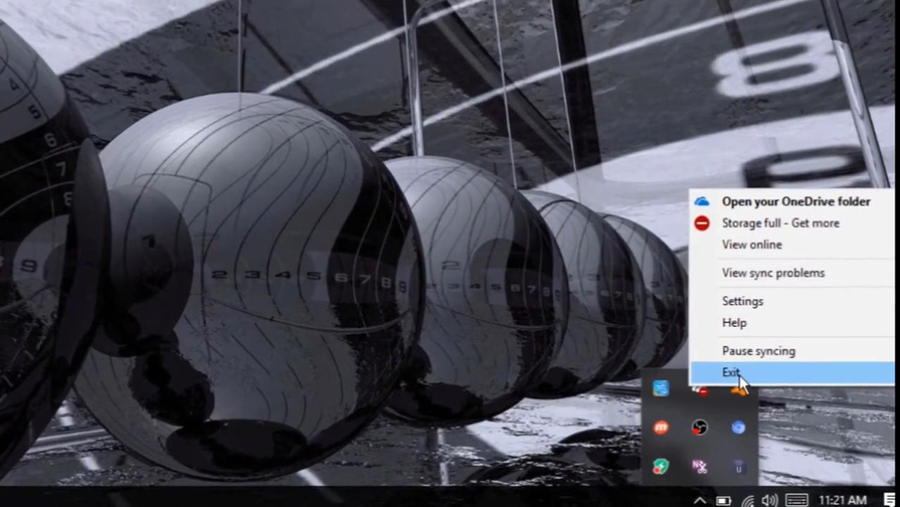
# Step: Exit OneDrive, confirm Close OneDrive, and dismiss the ByteFence sale pop-up
pyautogui.click(732, 372)
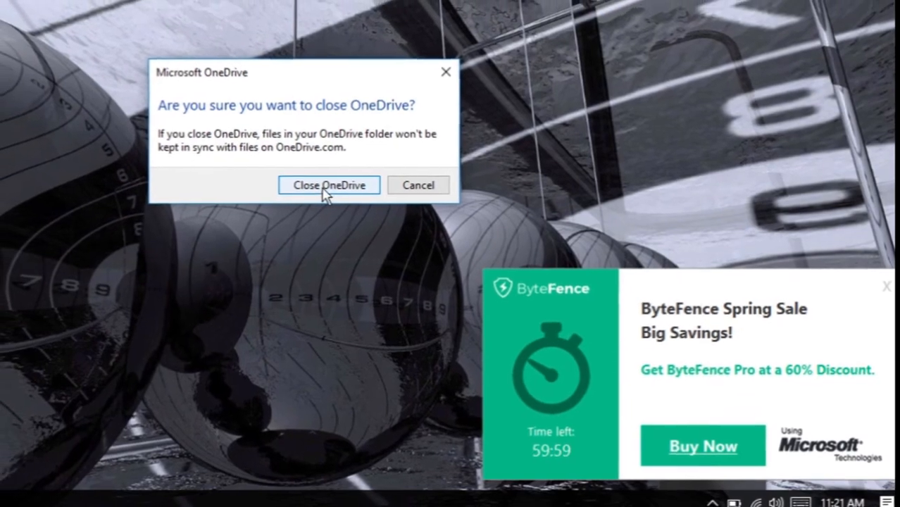
pyautogui.click(328, 184)
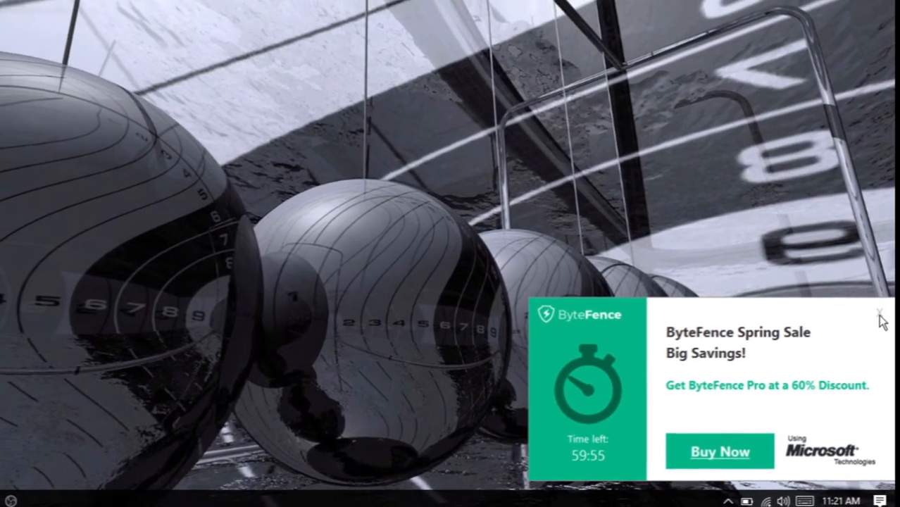
pyautogui.click(879, 309)
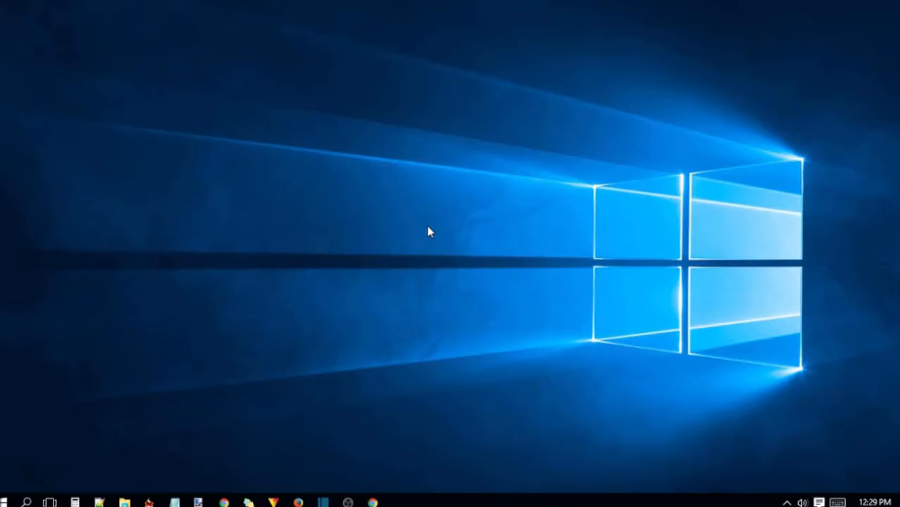
pyautogui.moveTo(414, 299)
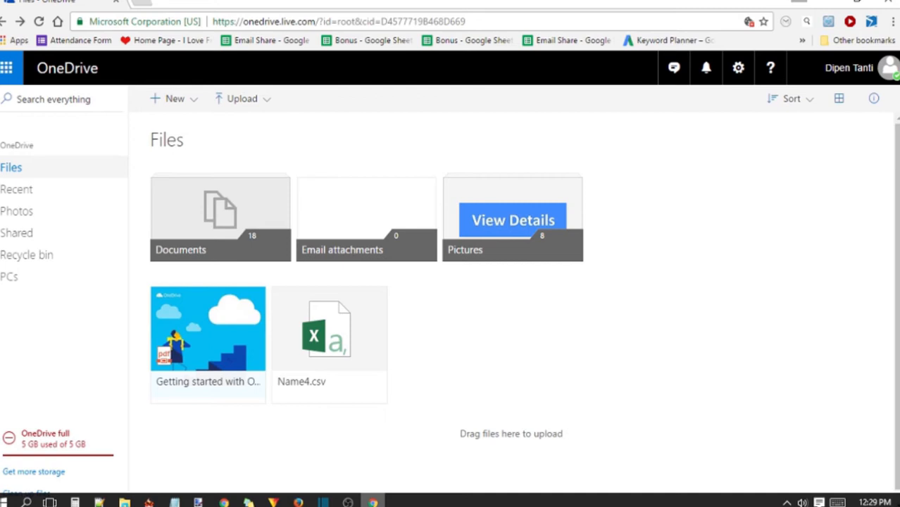
pyautogui.moveTo(4, 327)
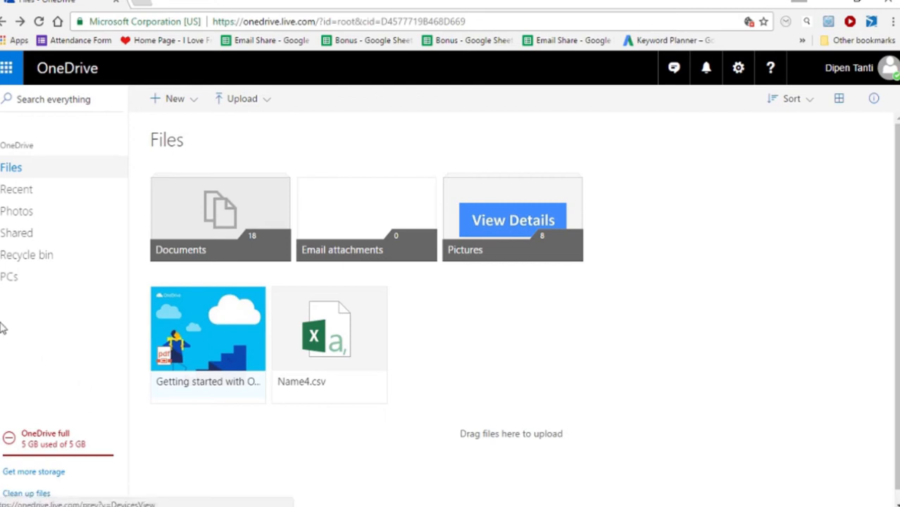
pyautogui.moveTo(9, 277)
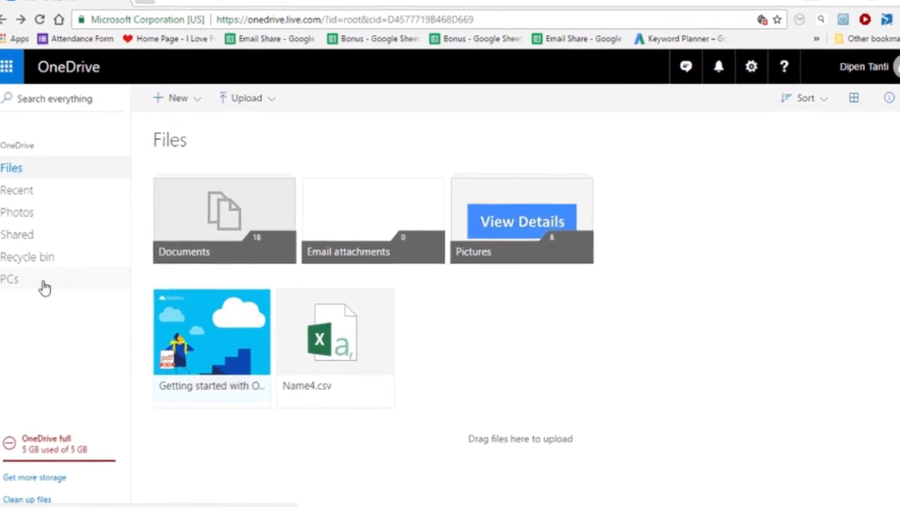
# Step: Open DESKTOP-NVNK6QH from the PCs list in the left pane
pyautogui.click(10, 279)
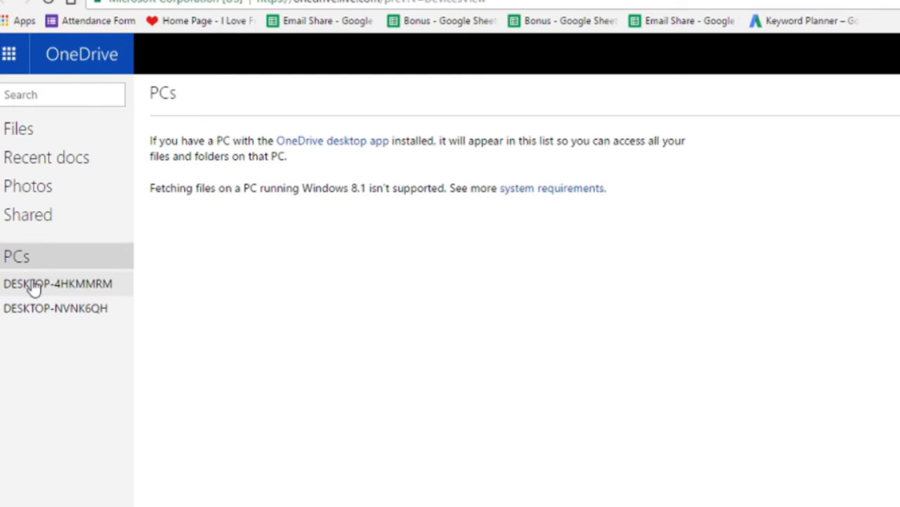
pyautogui.moveTo(35, 314)
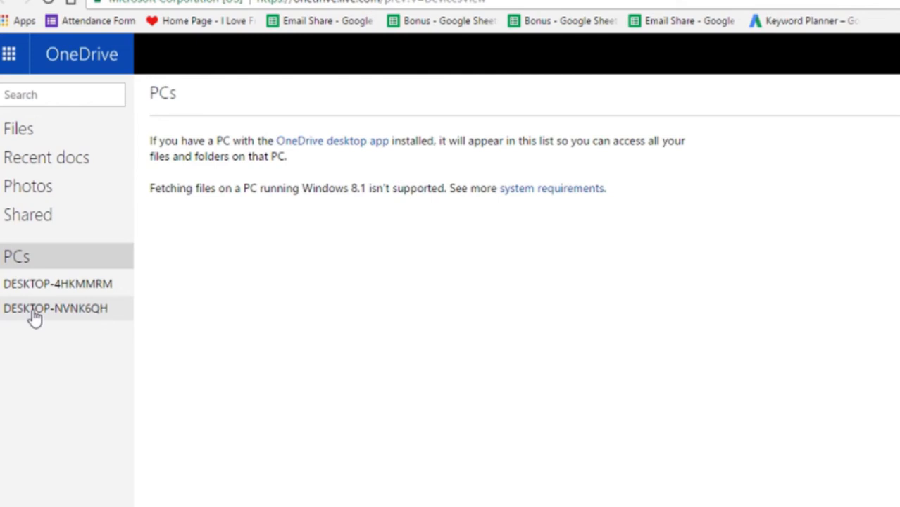
pyautogui.moveTo(144, 316)
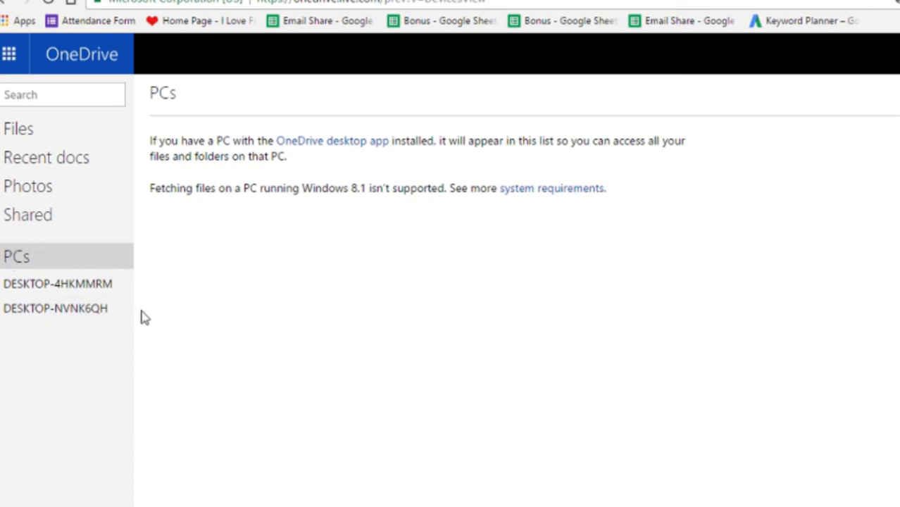
pyautogui.click(55, 308)
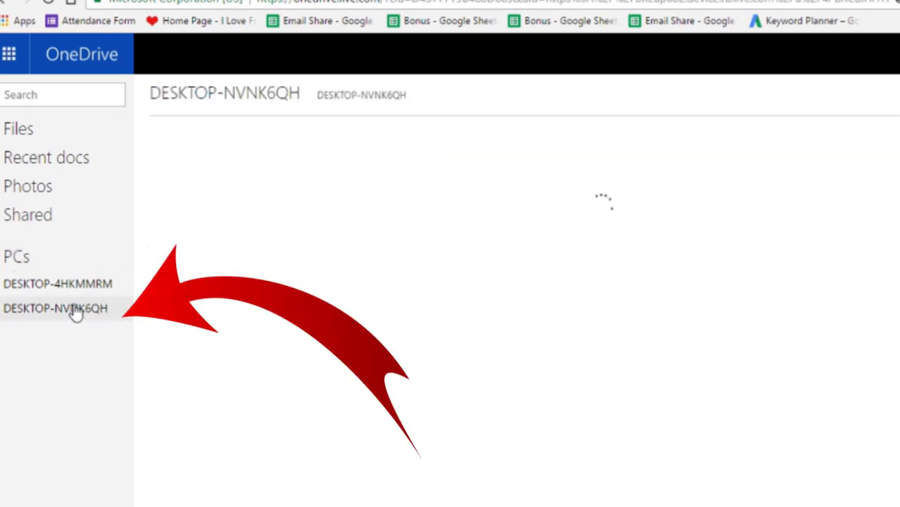
# Step: Open DESKTOP-NVNK6QH's files and choose 'Sign in with a security code'
pyautogui.click(55, 307)
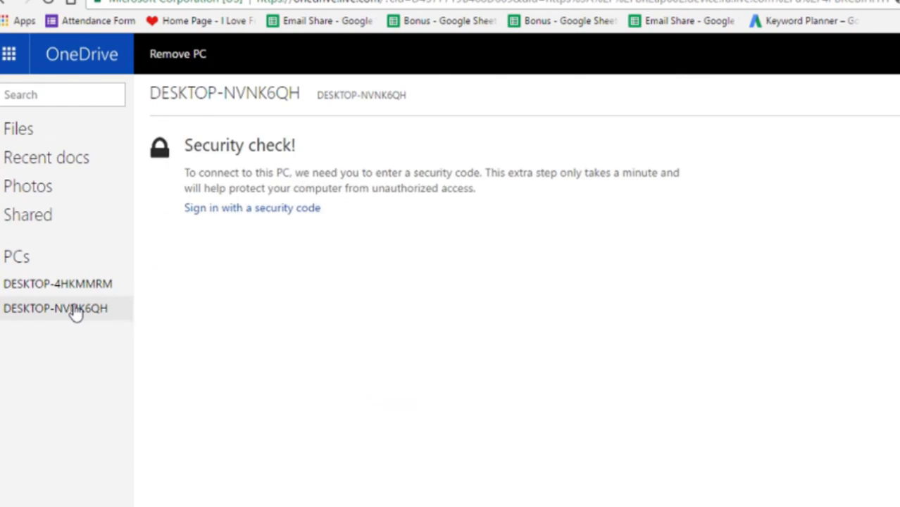
pyautogui.moveTo(259, 227)
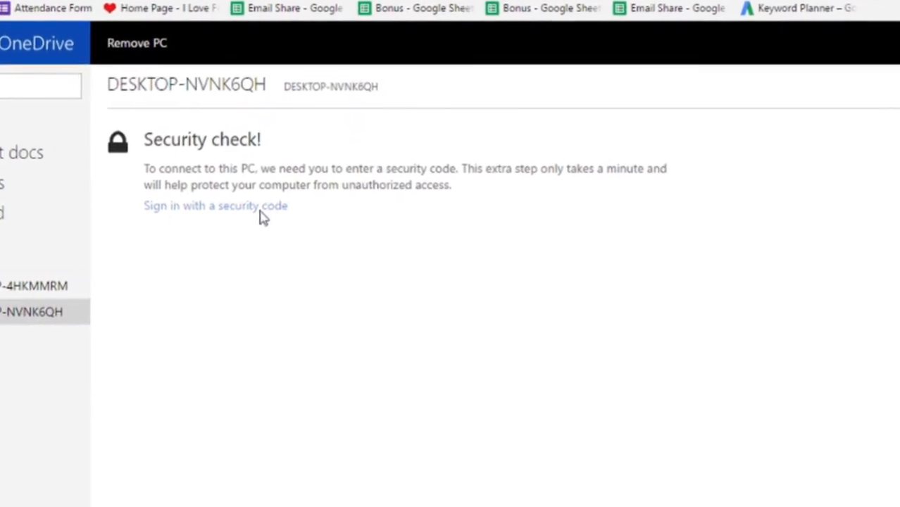
pyautogui.click(215, 205)
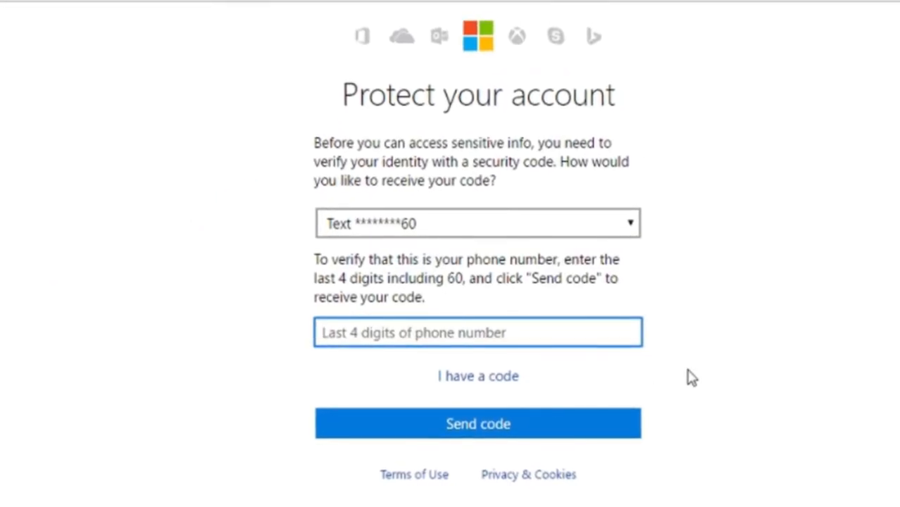
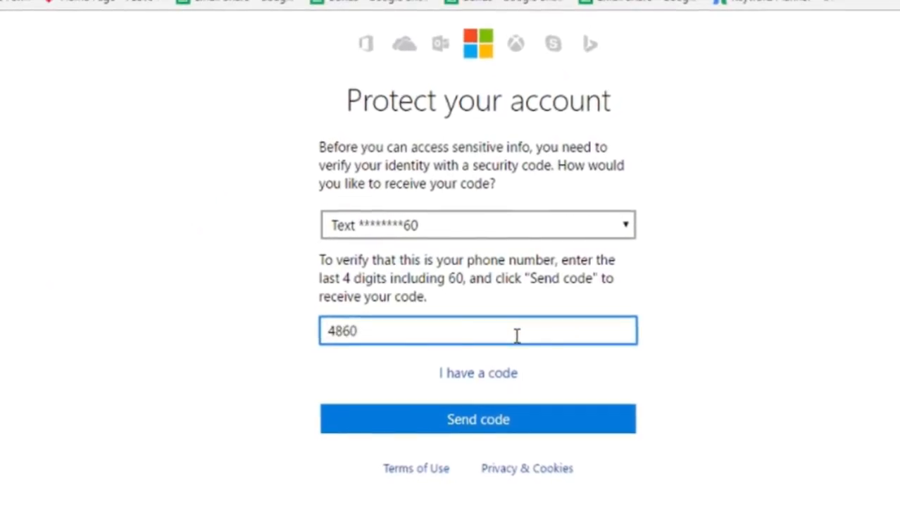
pyautogui.click(477, 419)
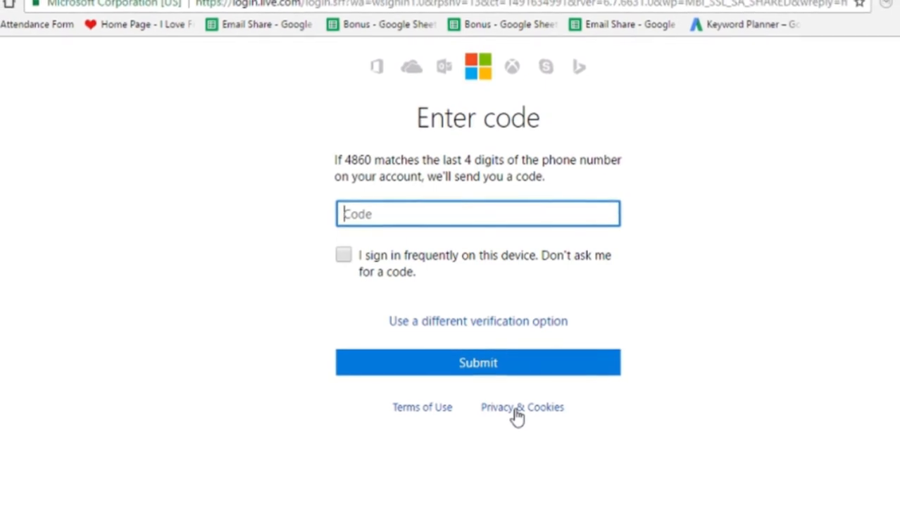
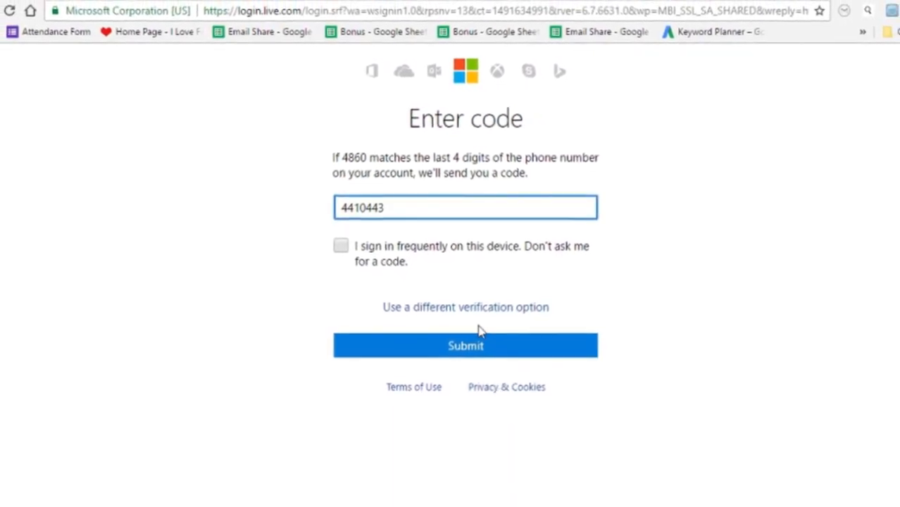
pyautogui.click(465, 345)
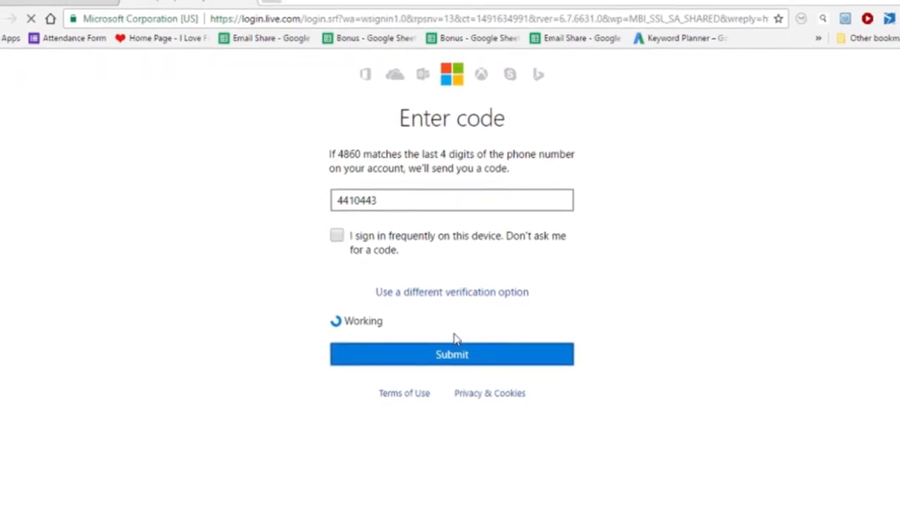
pyautogui.click(451, 354)
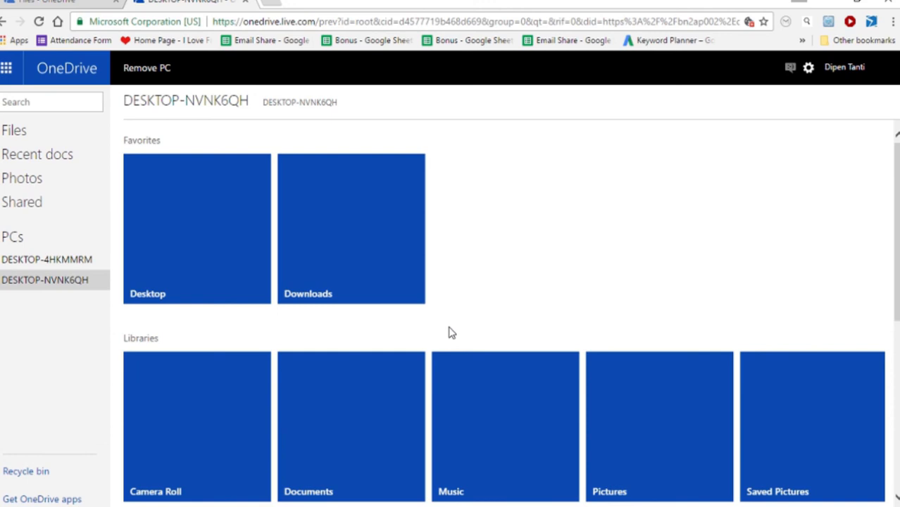
pyautogui.moveTo(260, 295)
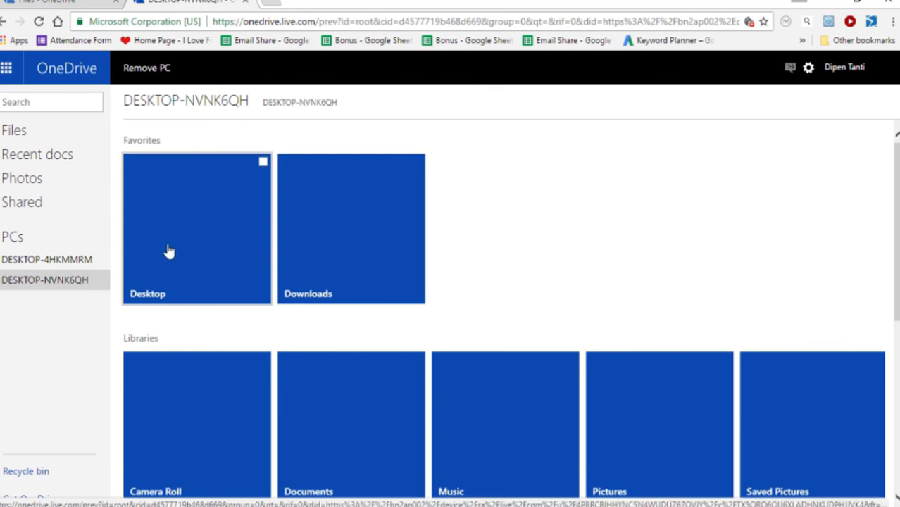
pyautogui.moveTo(198, 248)
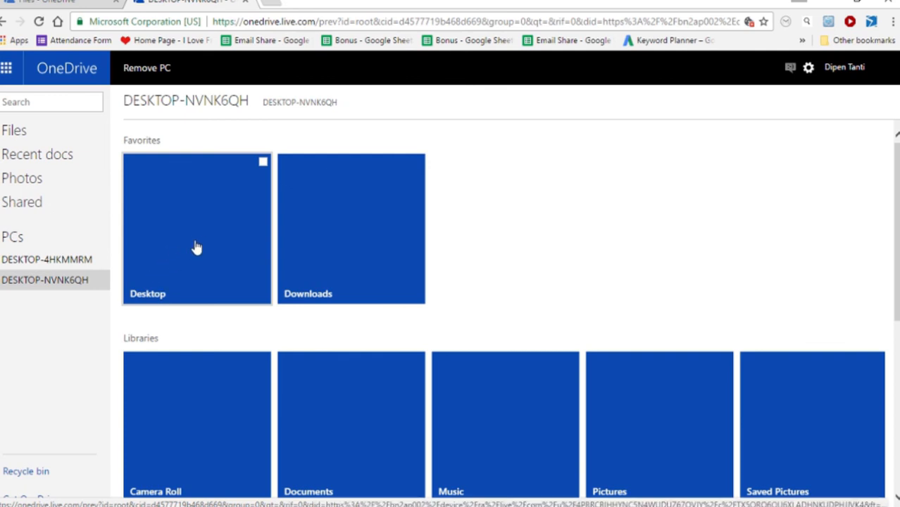